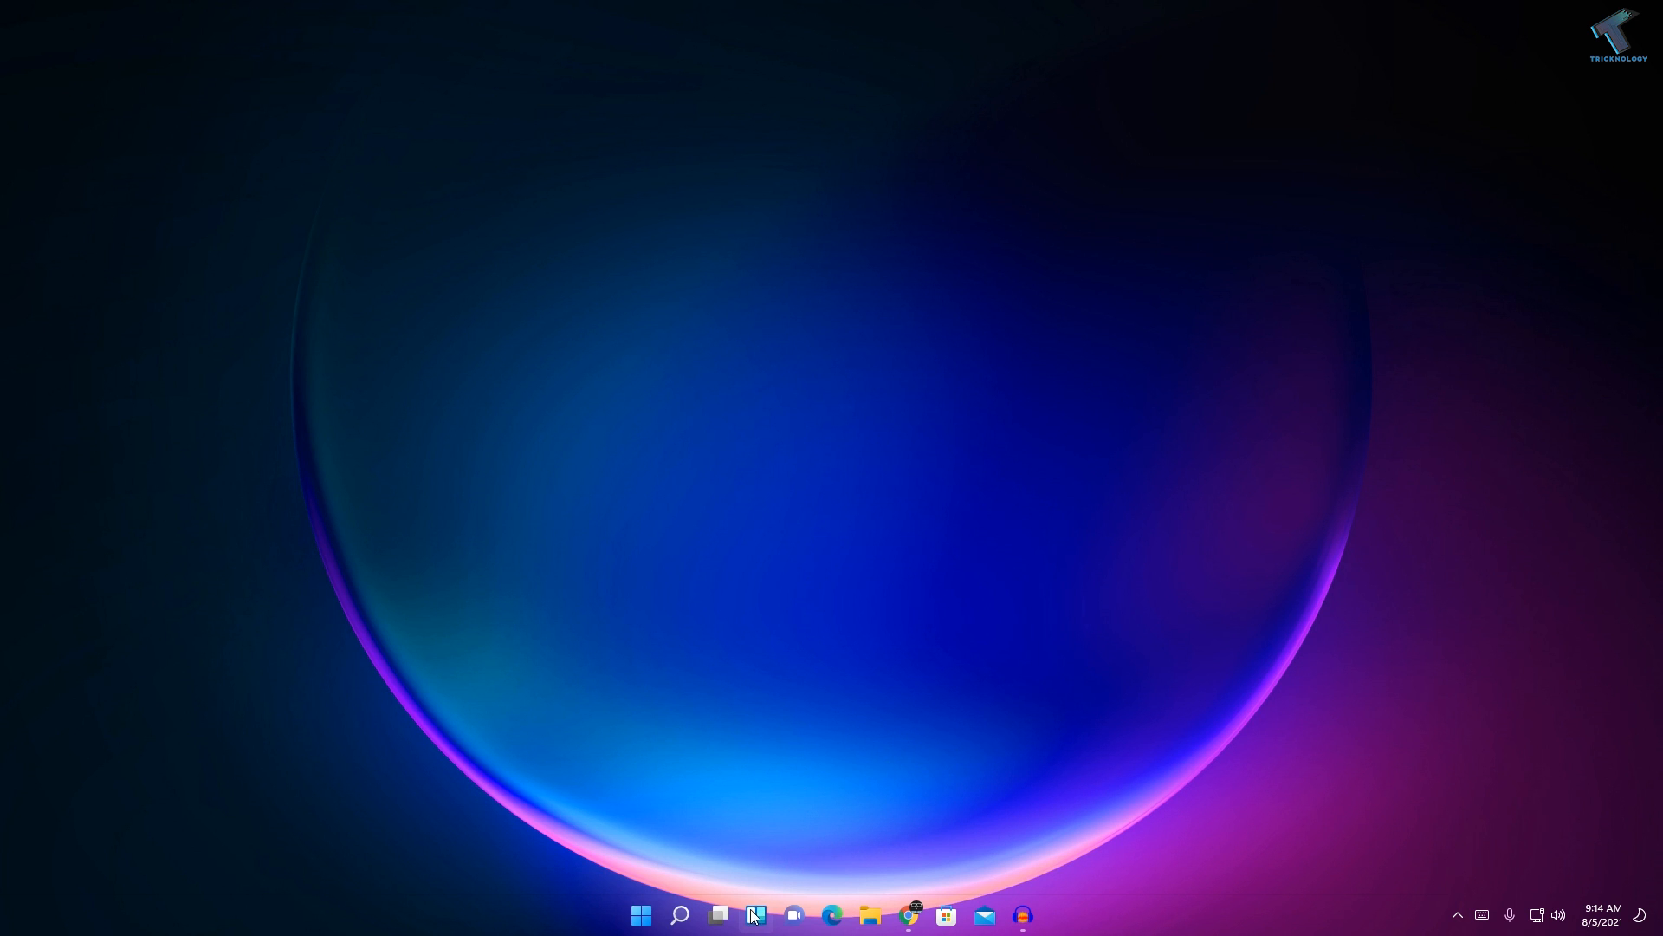
pyautogui.moveTo(757, 915)
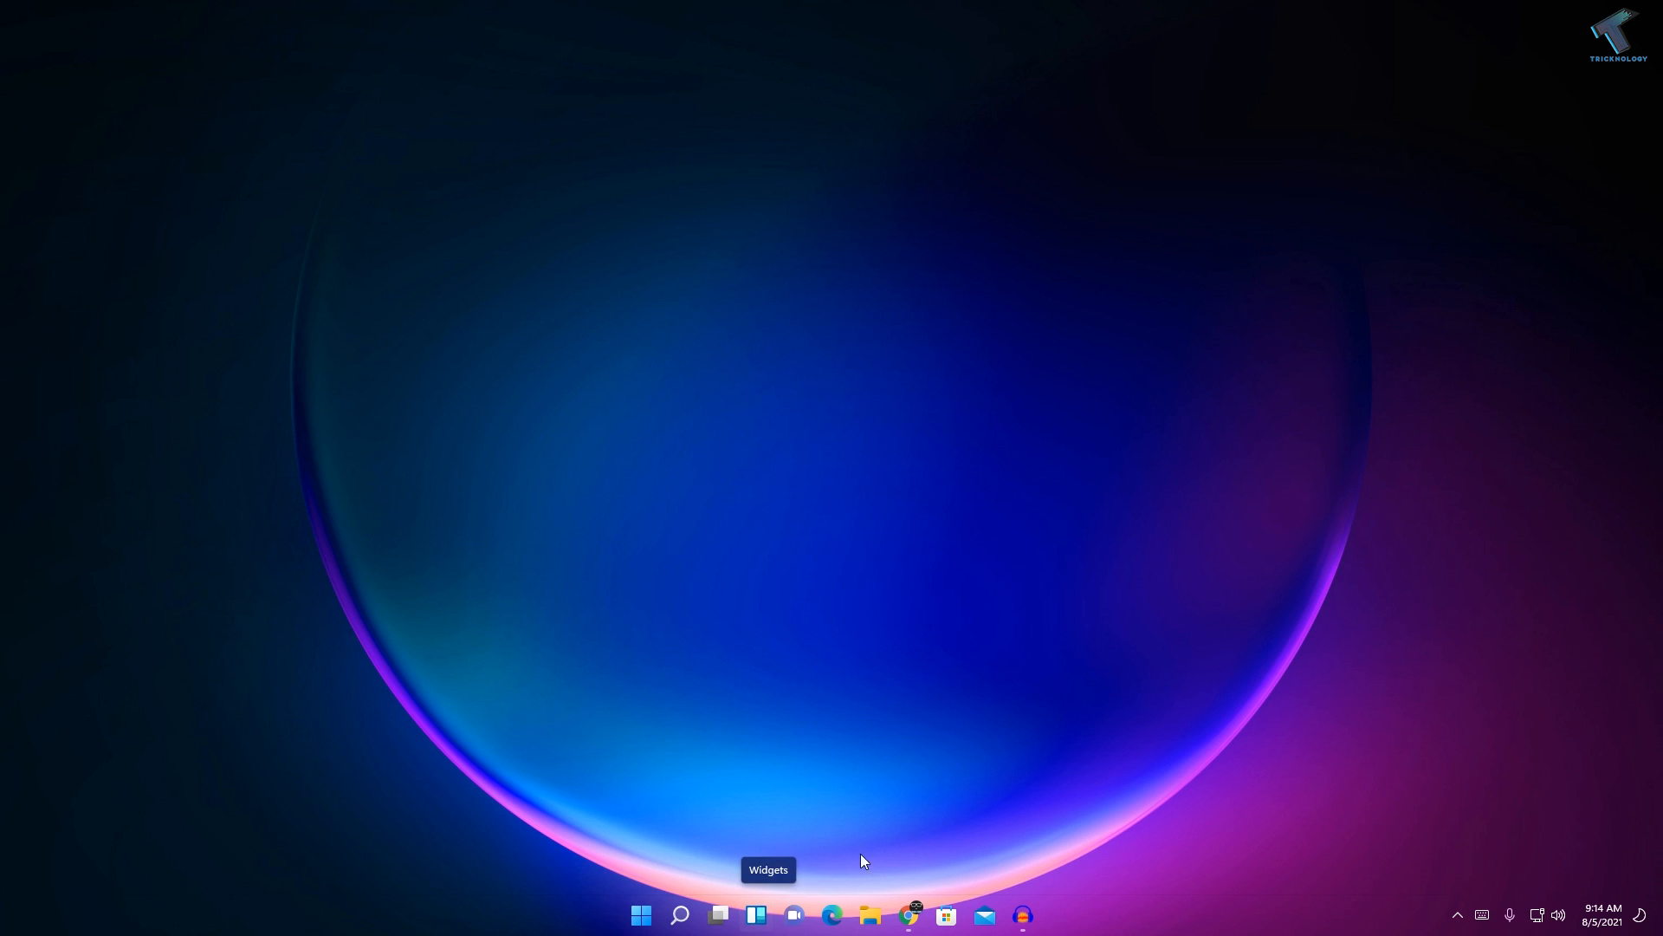
pyautogui.moveTo(1087, 793)
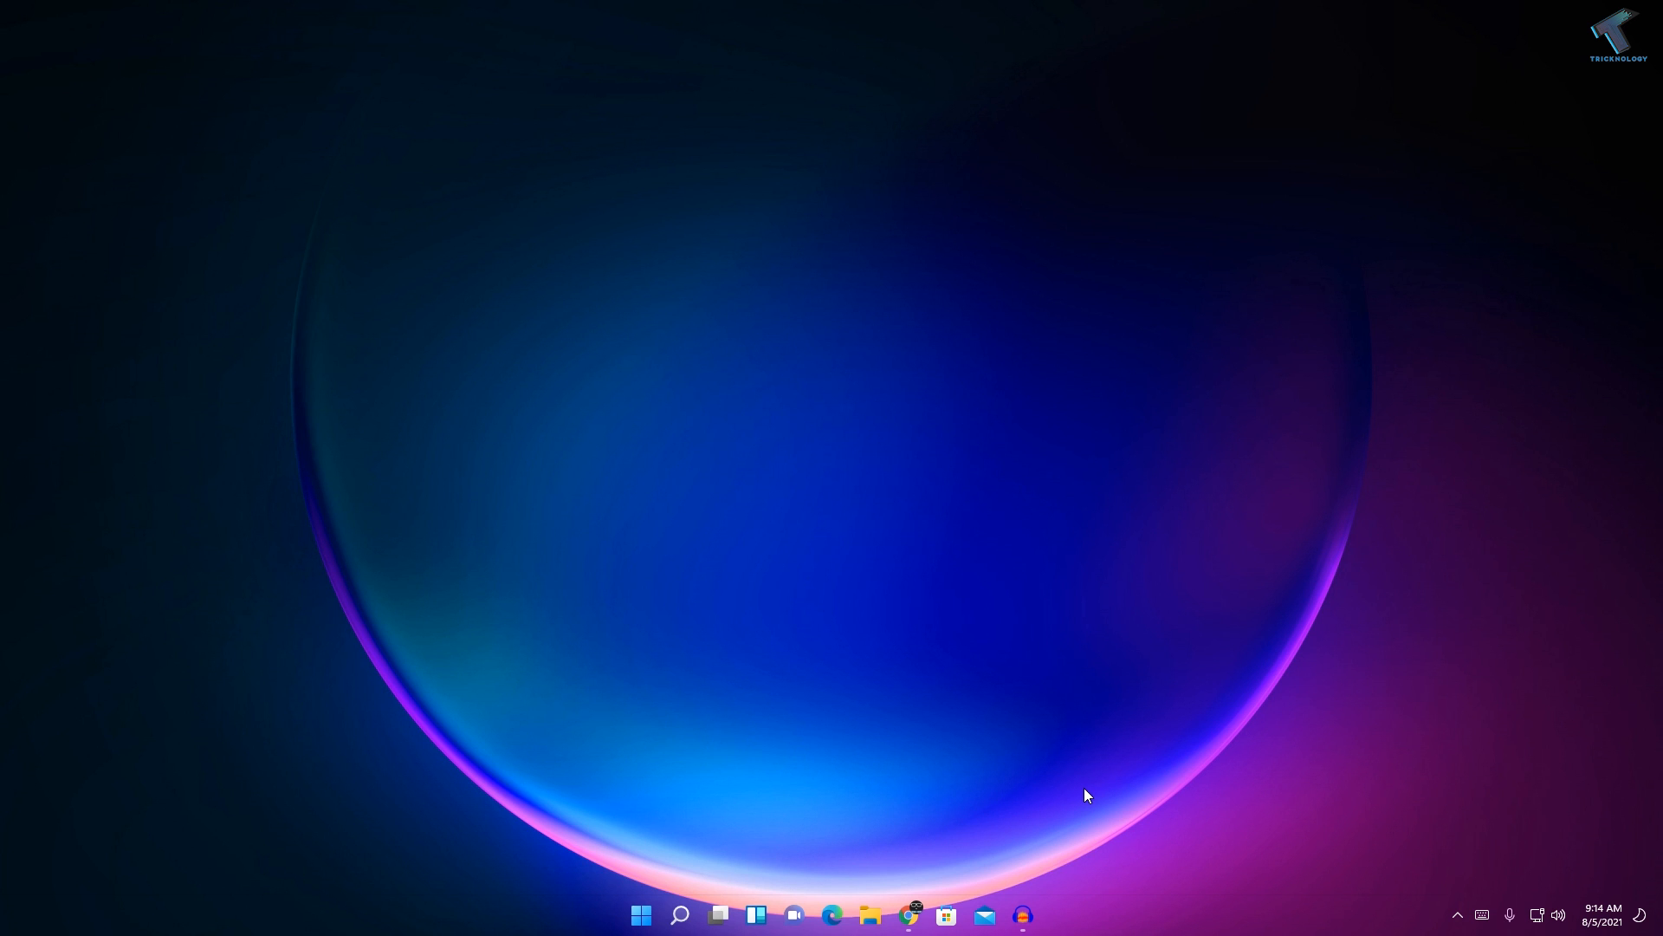
pyautogui.moveTo(856, 868)
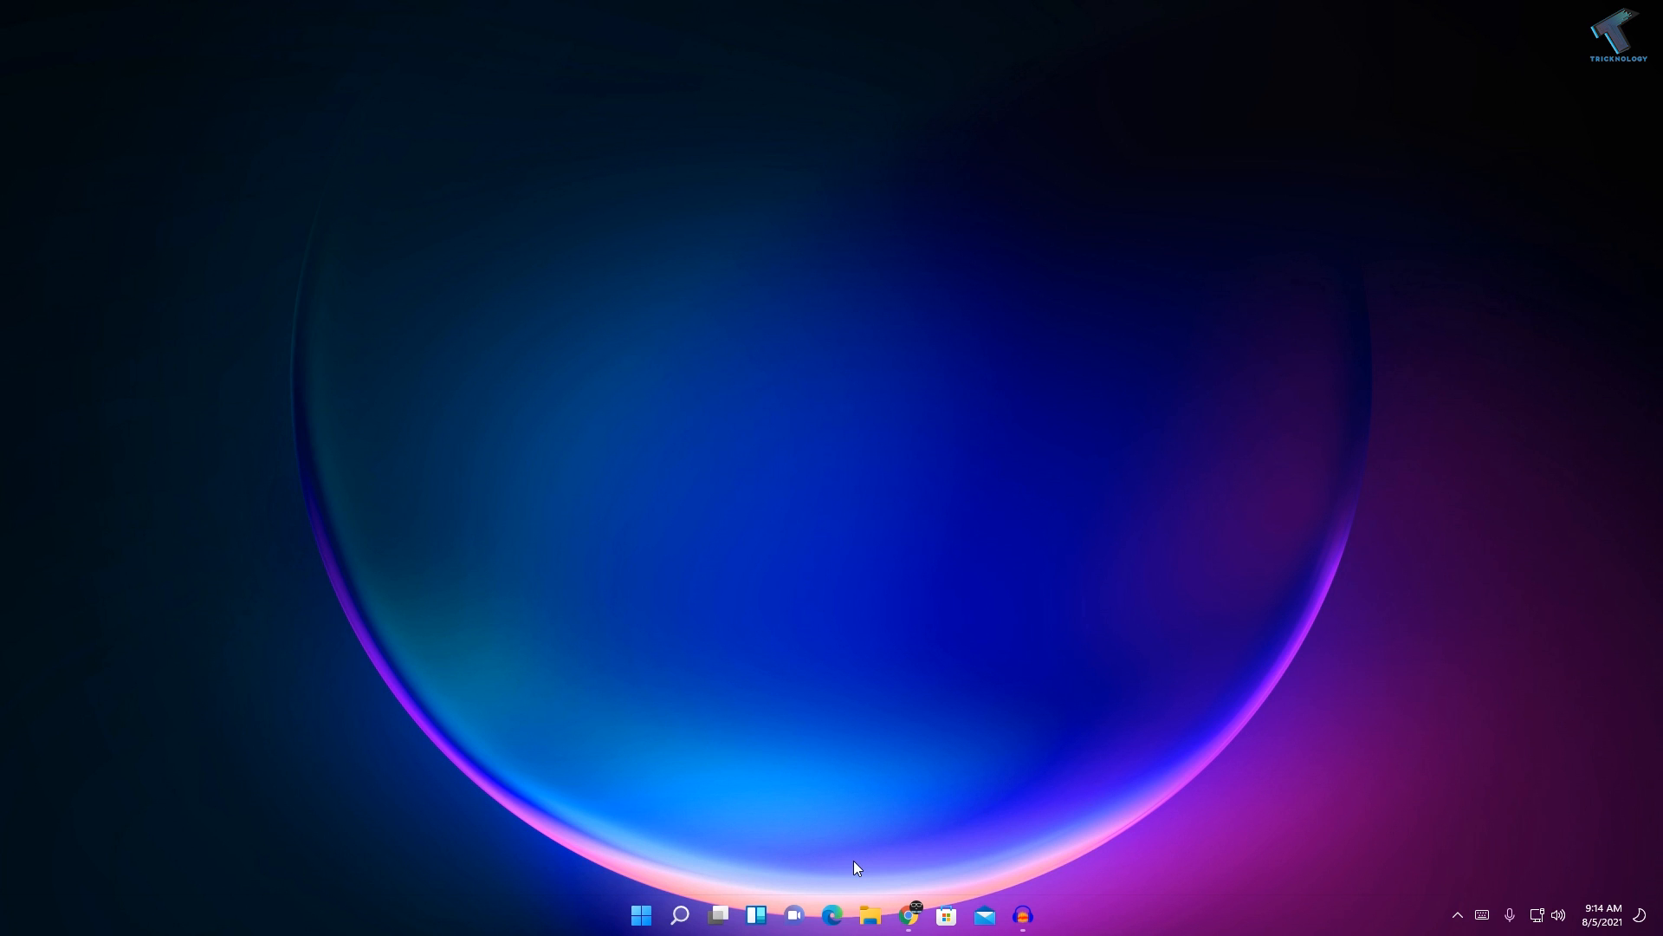
pyautogui.moveTo(756, 915)
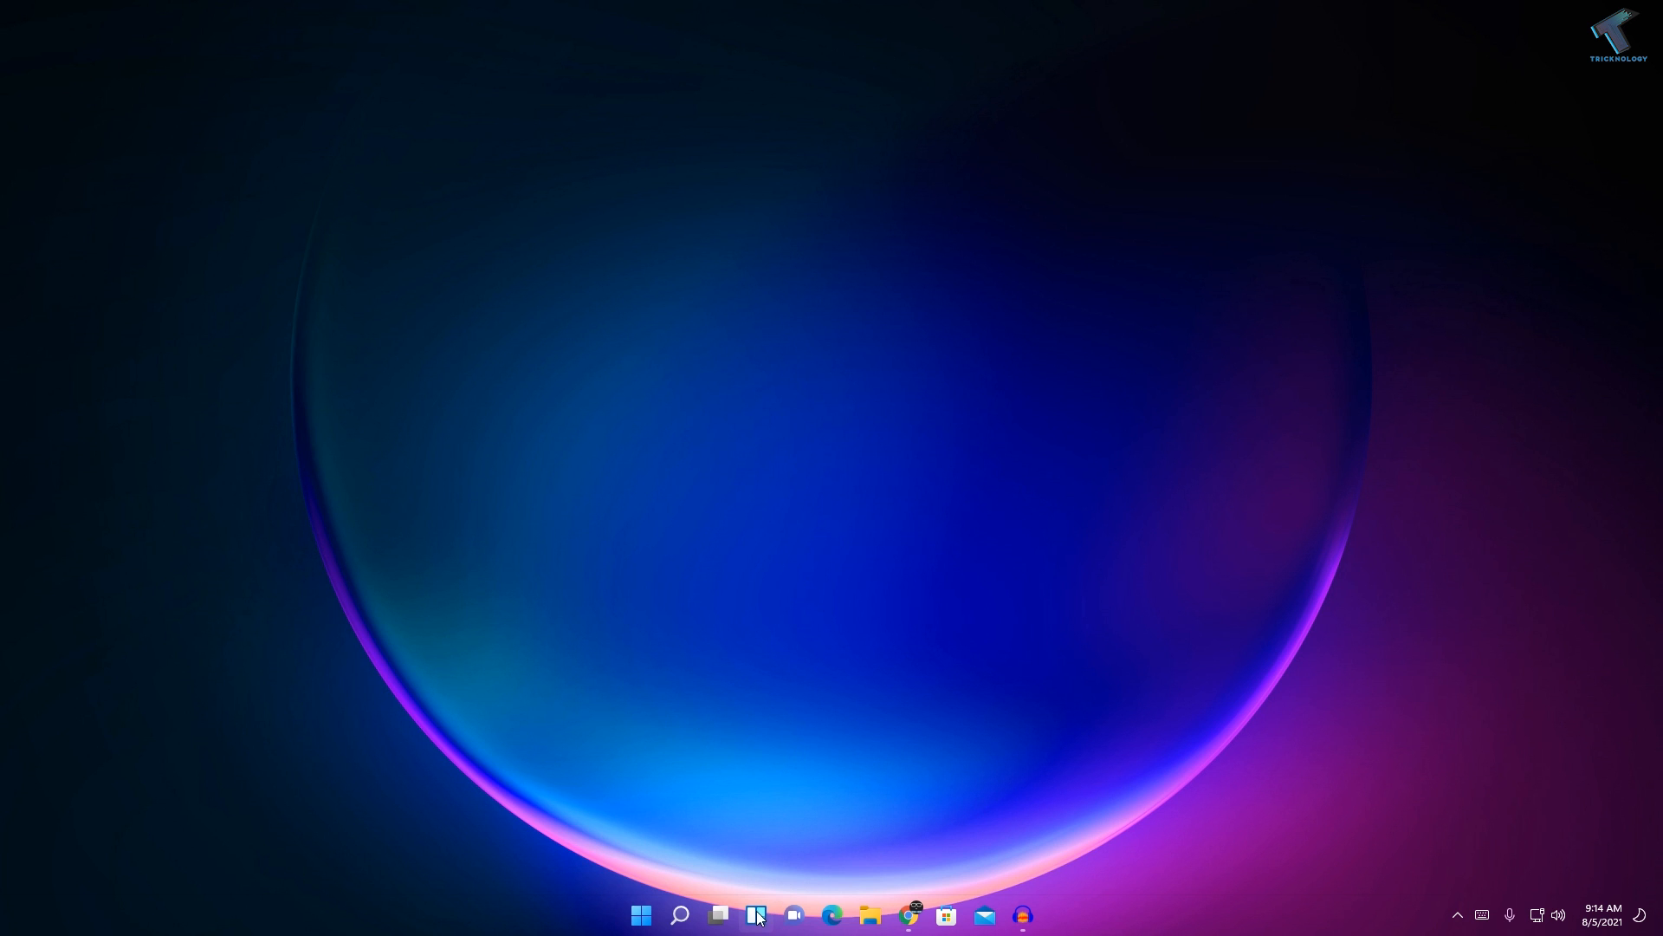
pyautogui.moveTo(756, 915)
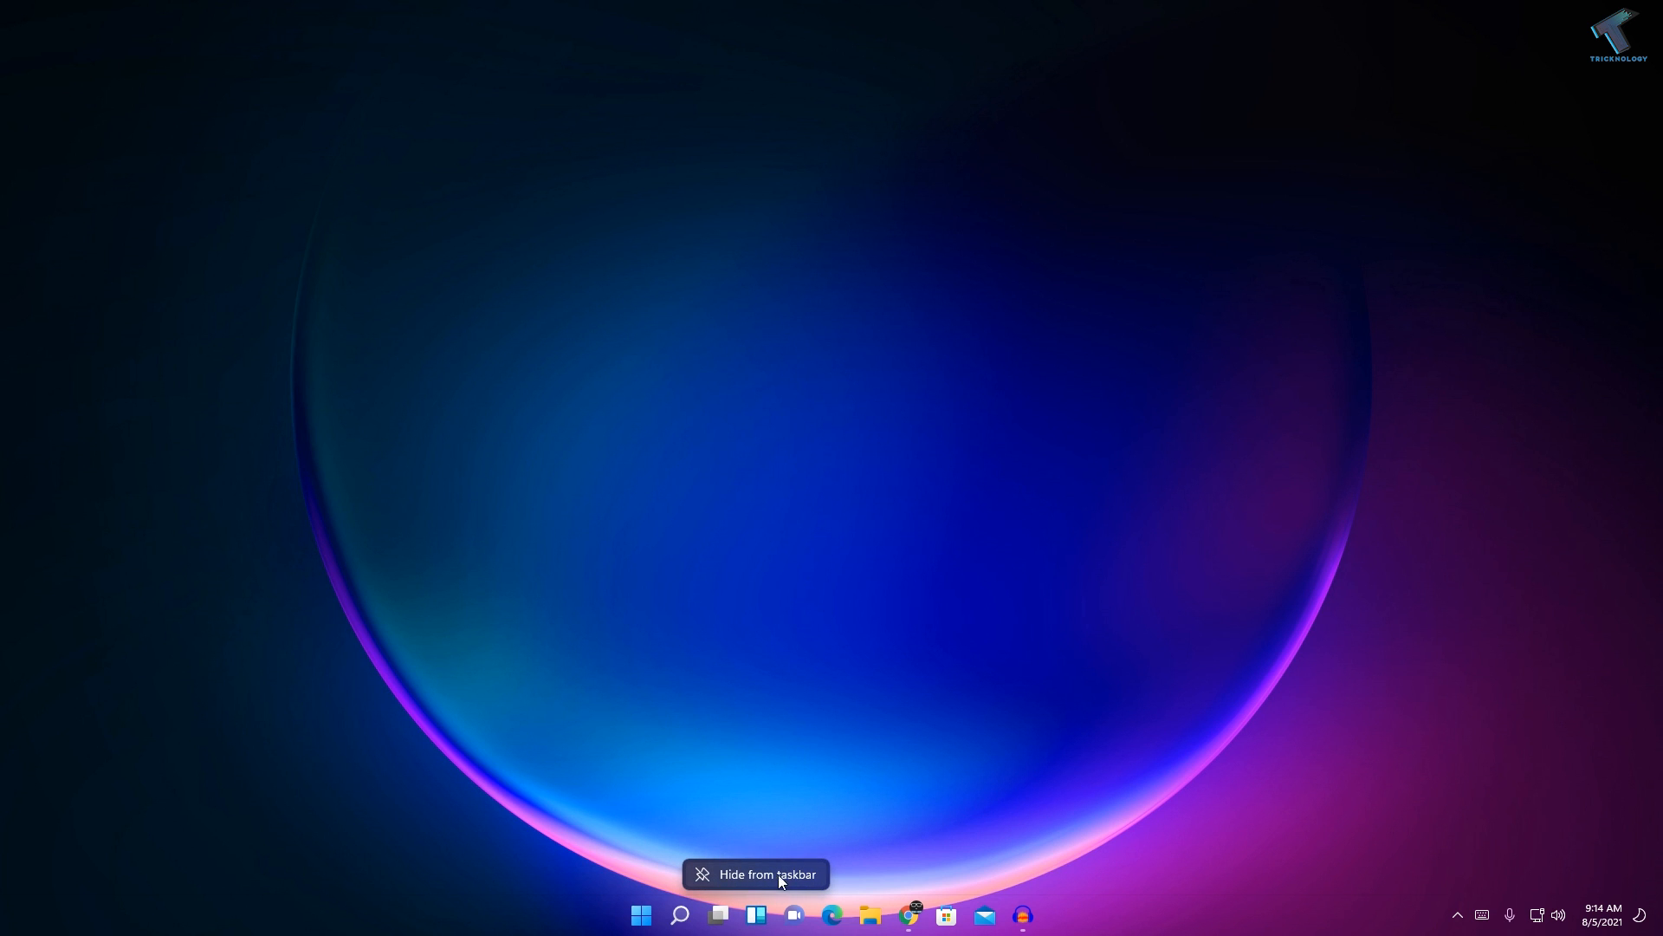
pyautogui.moveTo(853, 776)
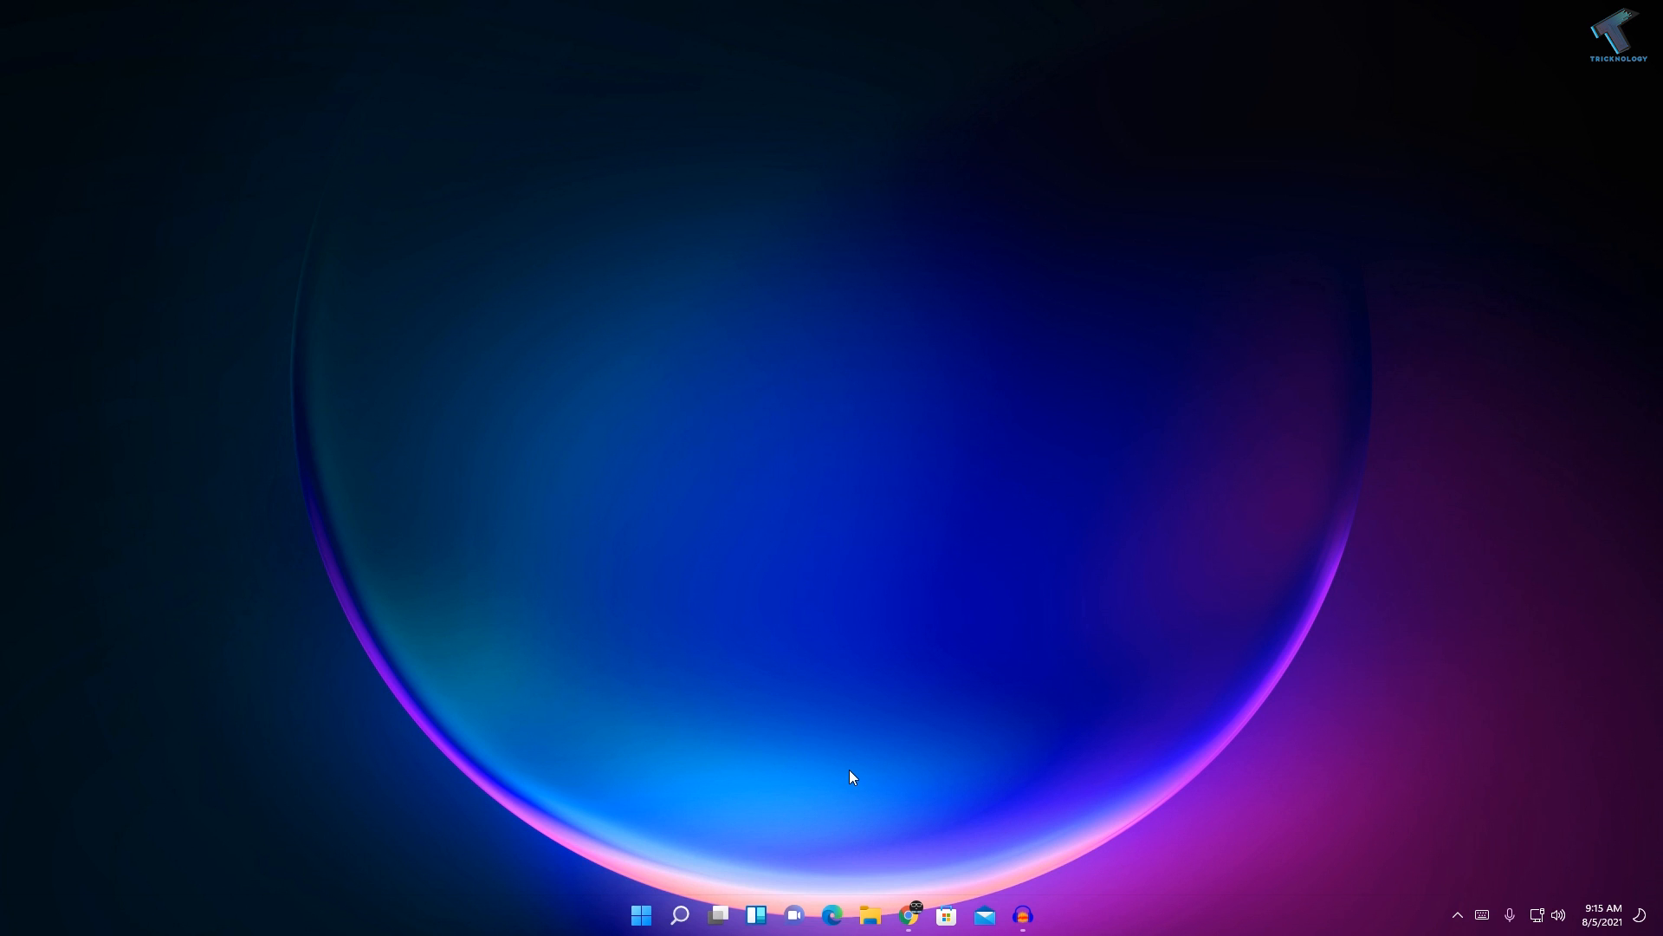
pyautogui.moveTo(1061, 918)
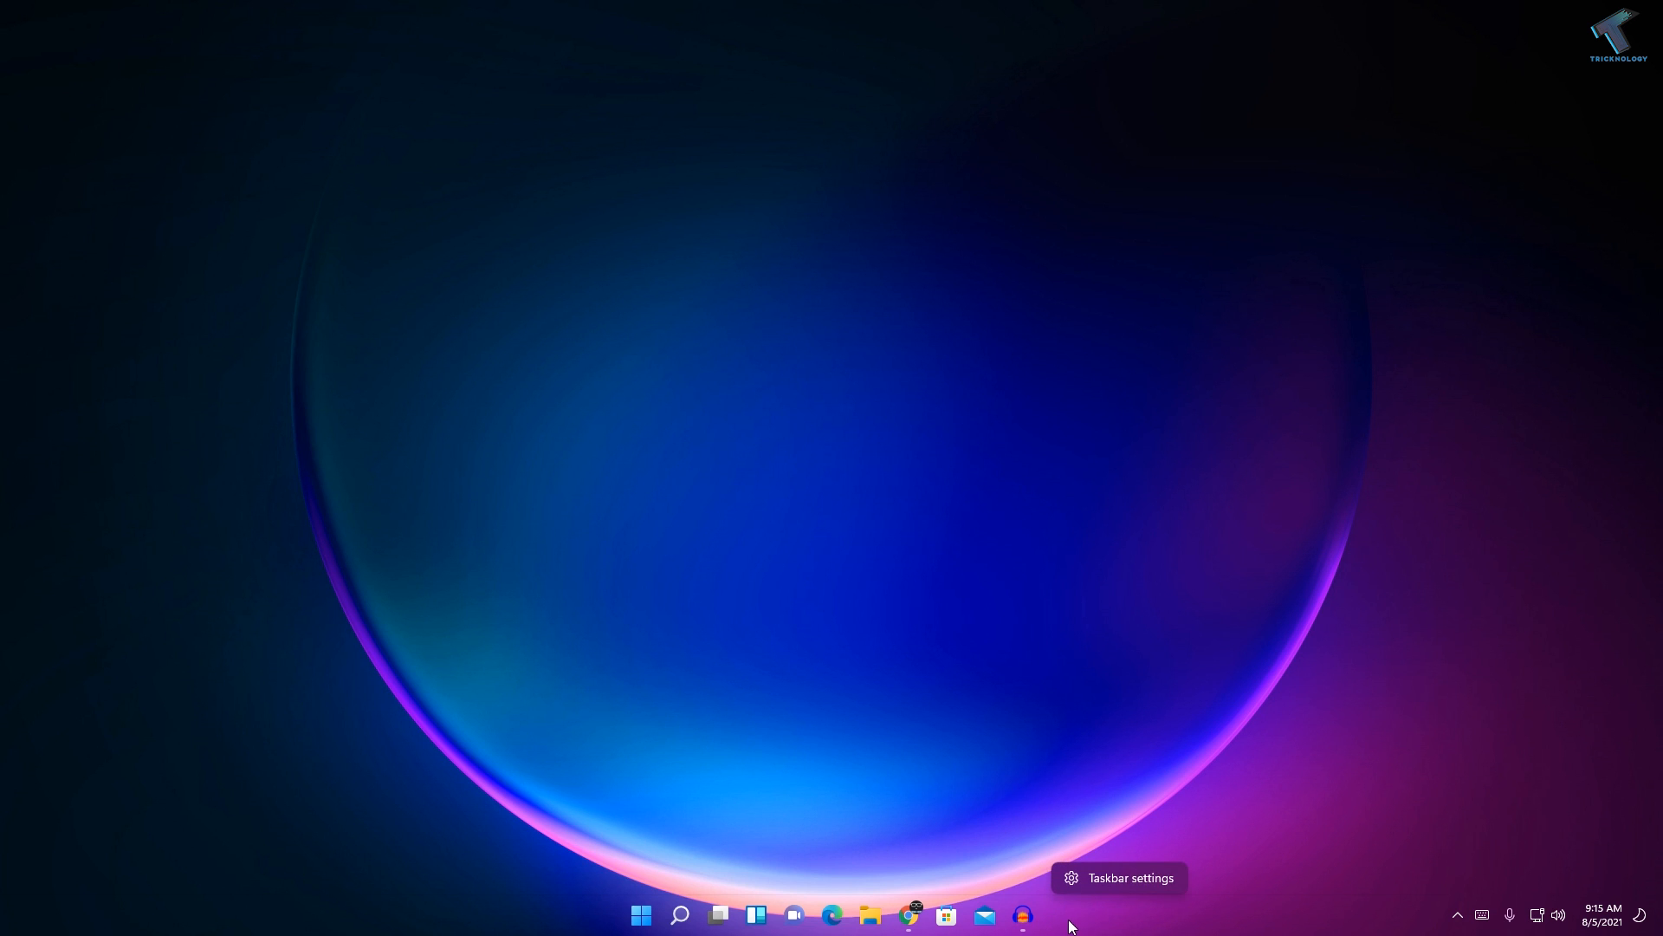
pyautogui.moveTo(530, 897)
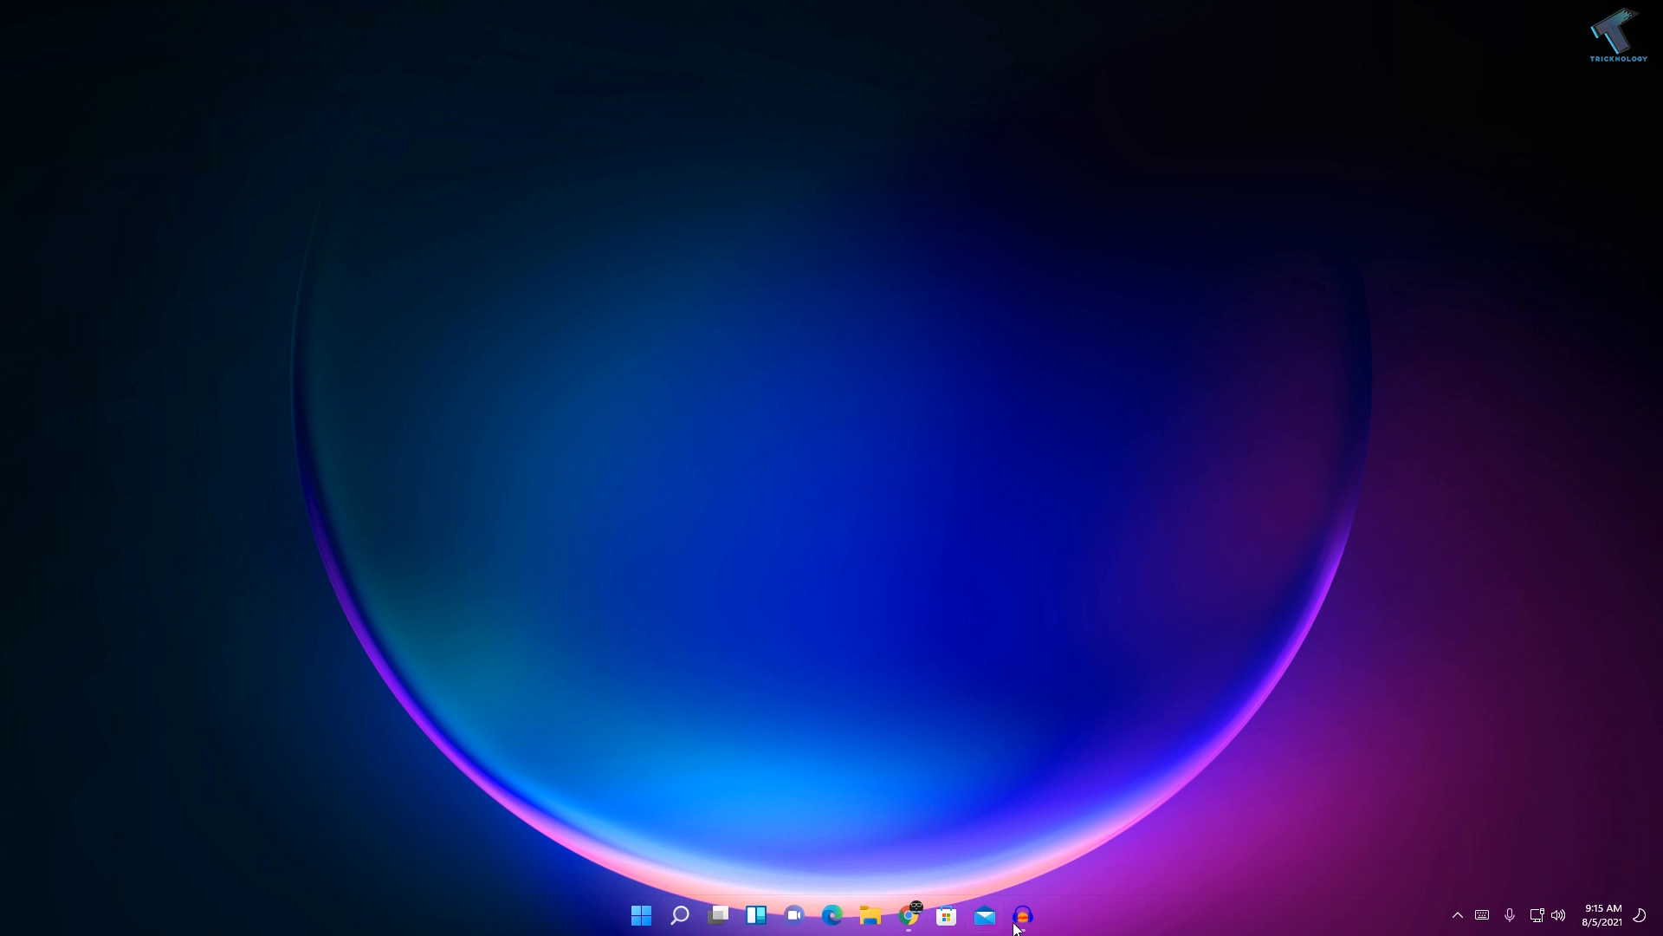
pyautogui.moveTo(834, 922)
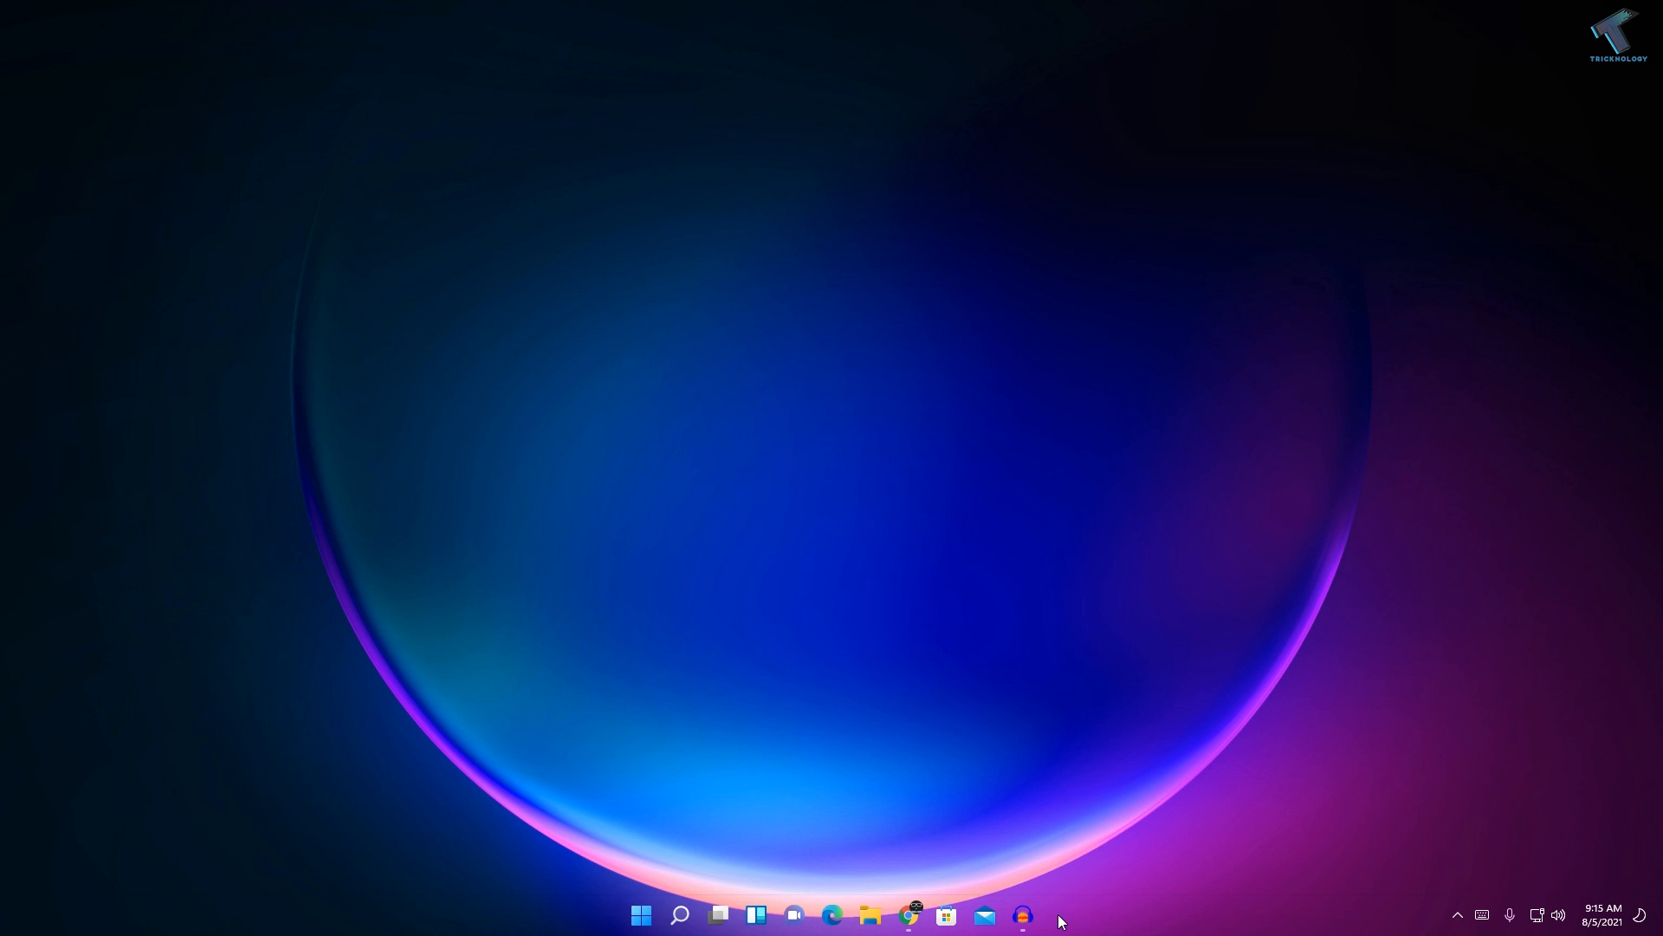
pyautogui.moveTo(1078, 915)
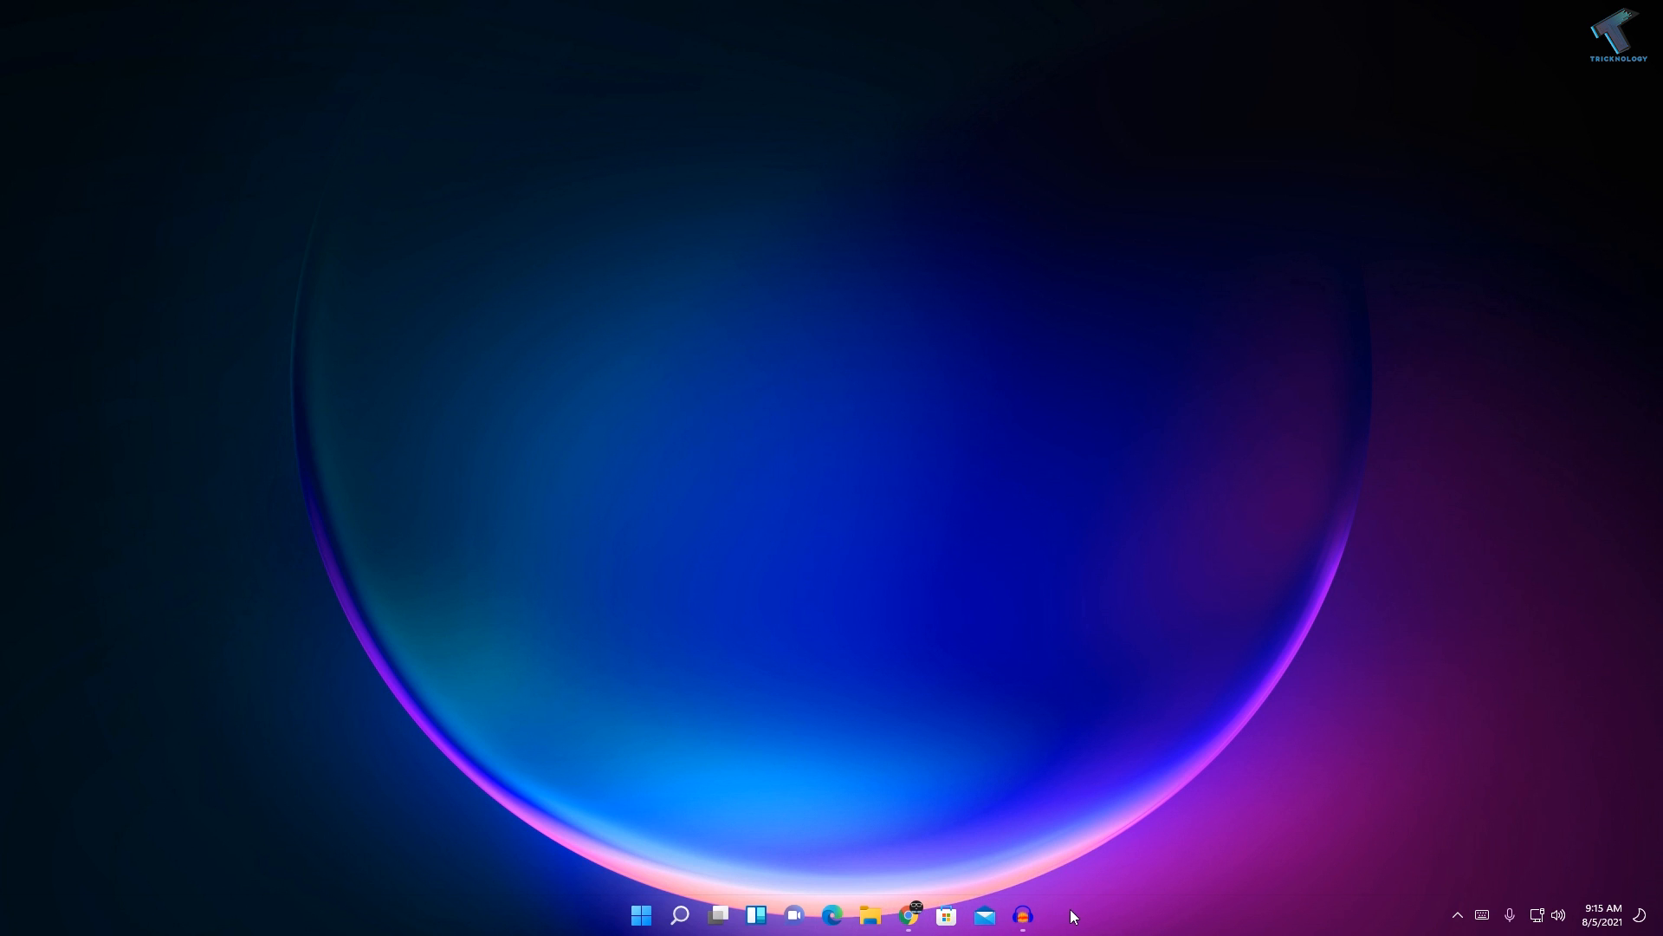
pyautogui.moveTo(1061, 920)
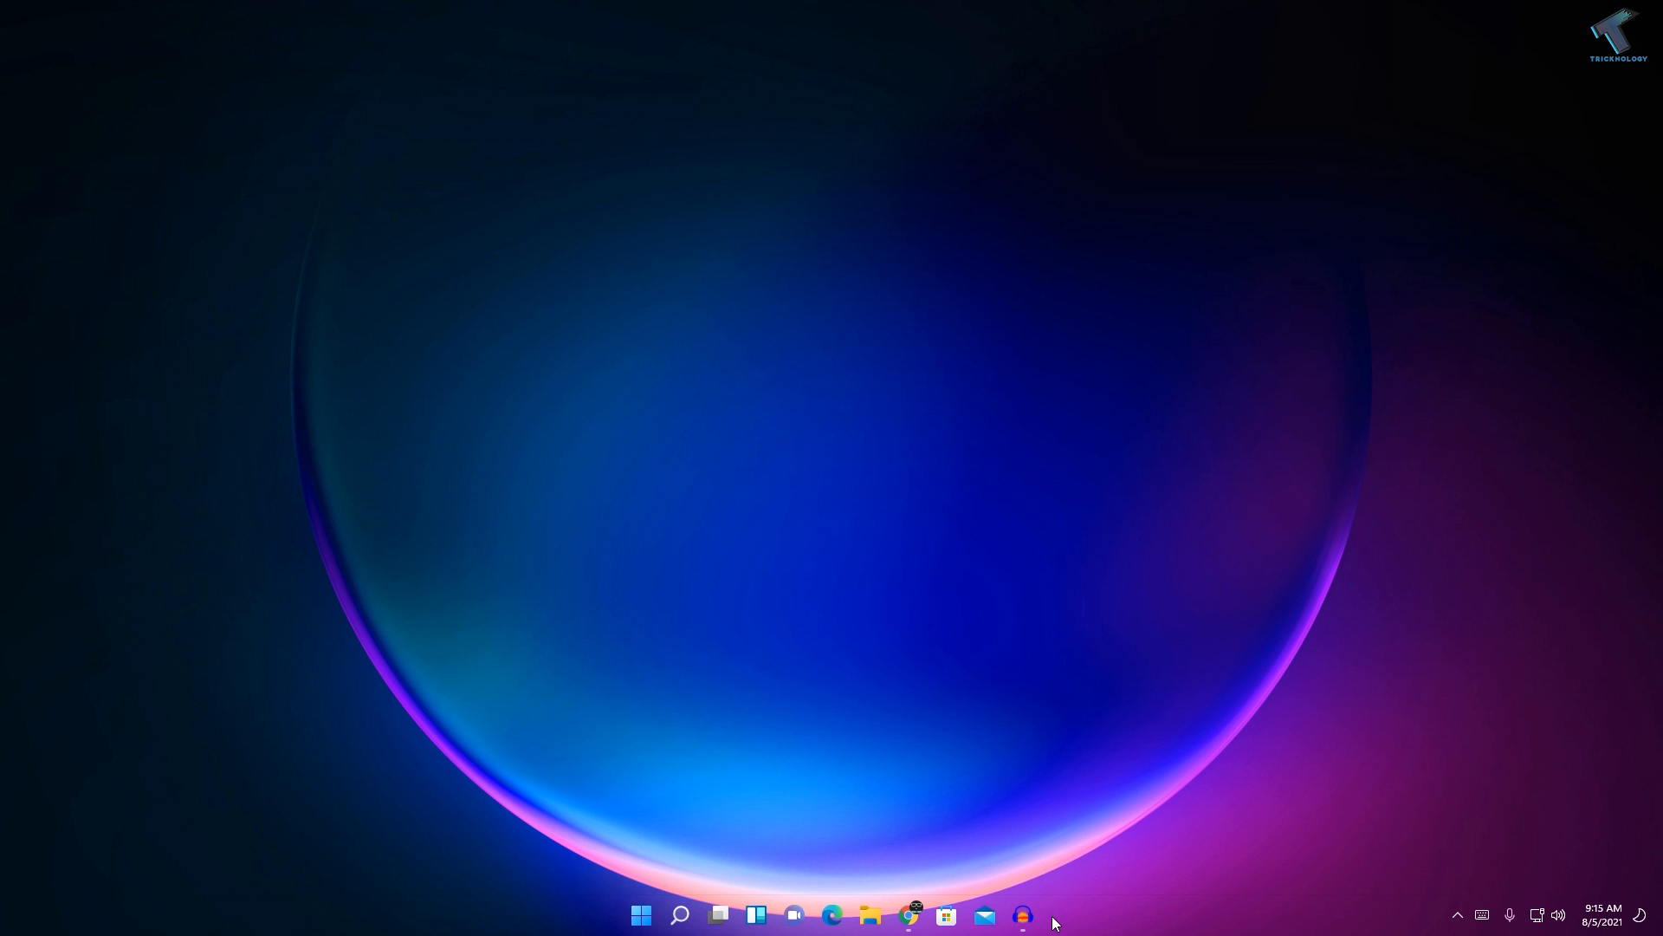
pyautogui.moveTo(1069, 921)
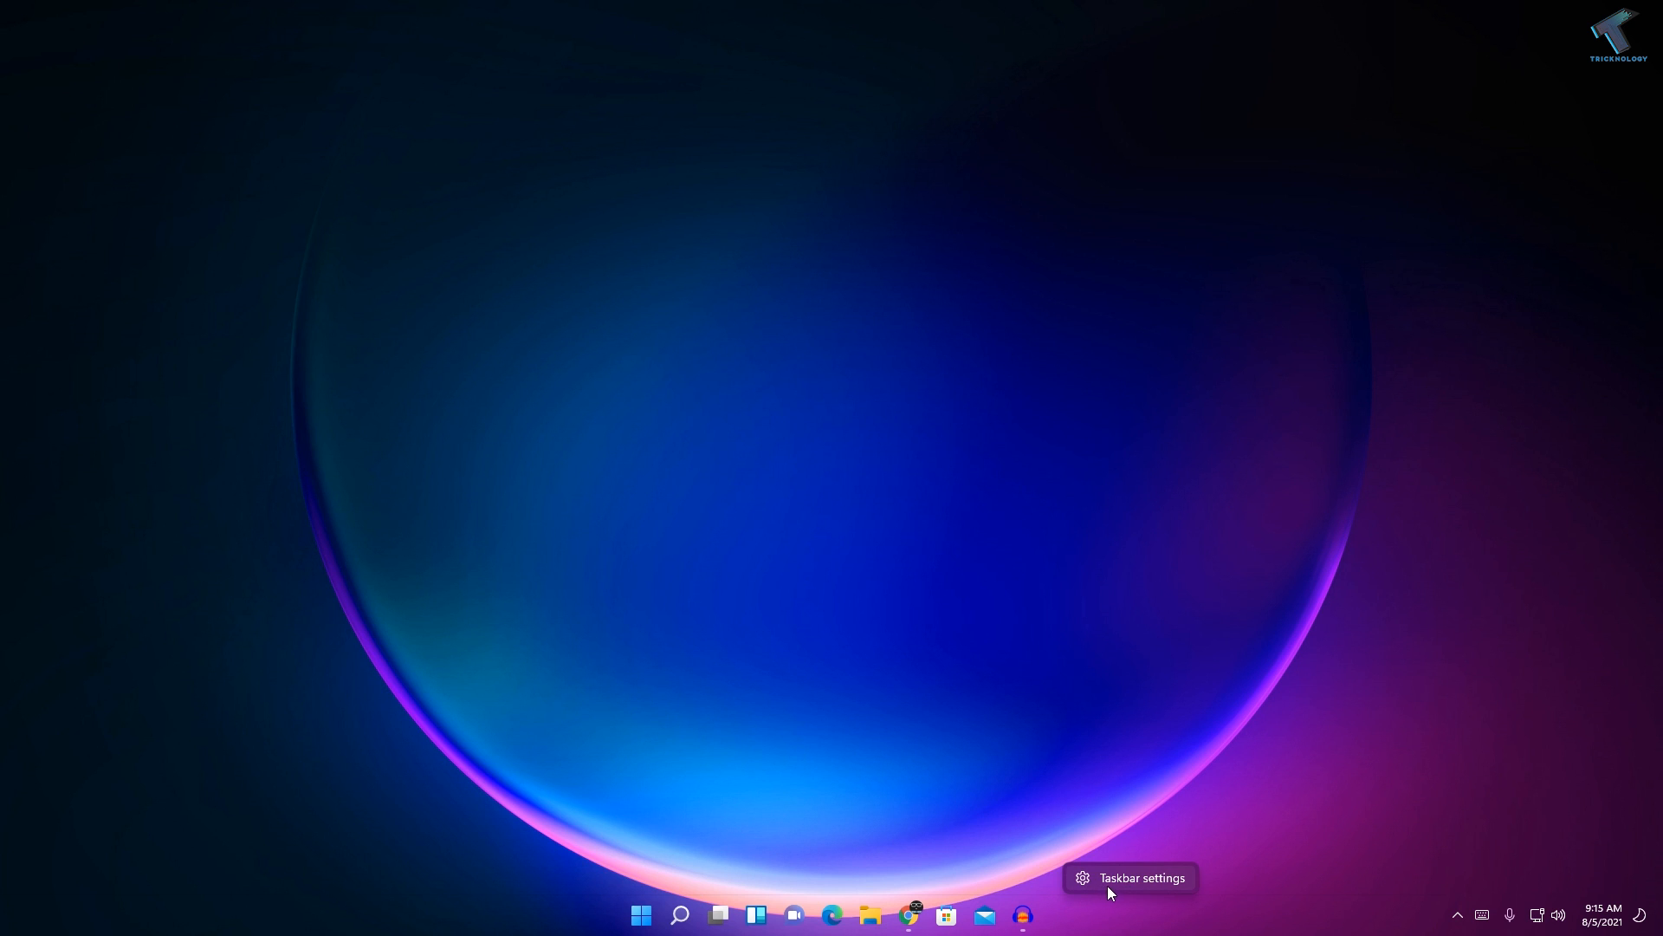
# Open Taskbar settings and scroll the Personalization page down to the Taskbar category.
pyautogui.click(1142, 877)
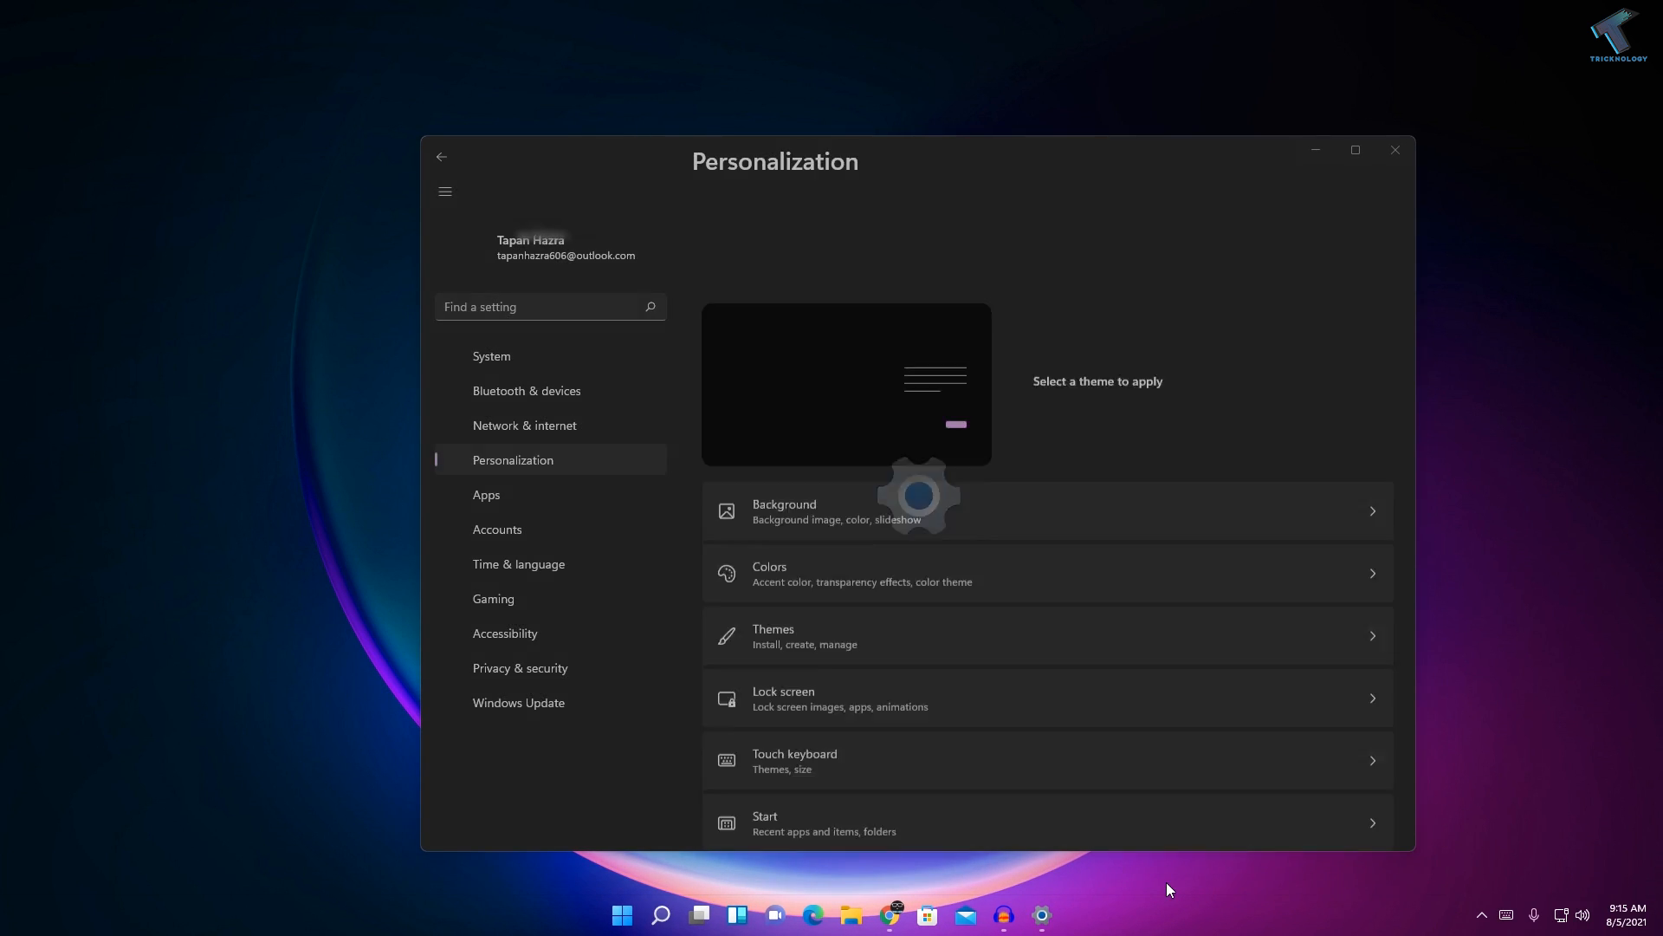
pyautogui.scroll(-3)
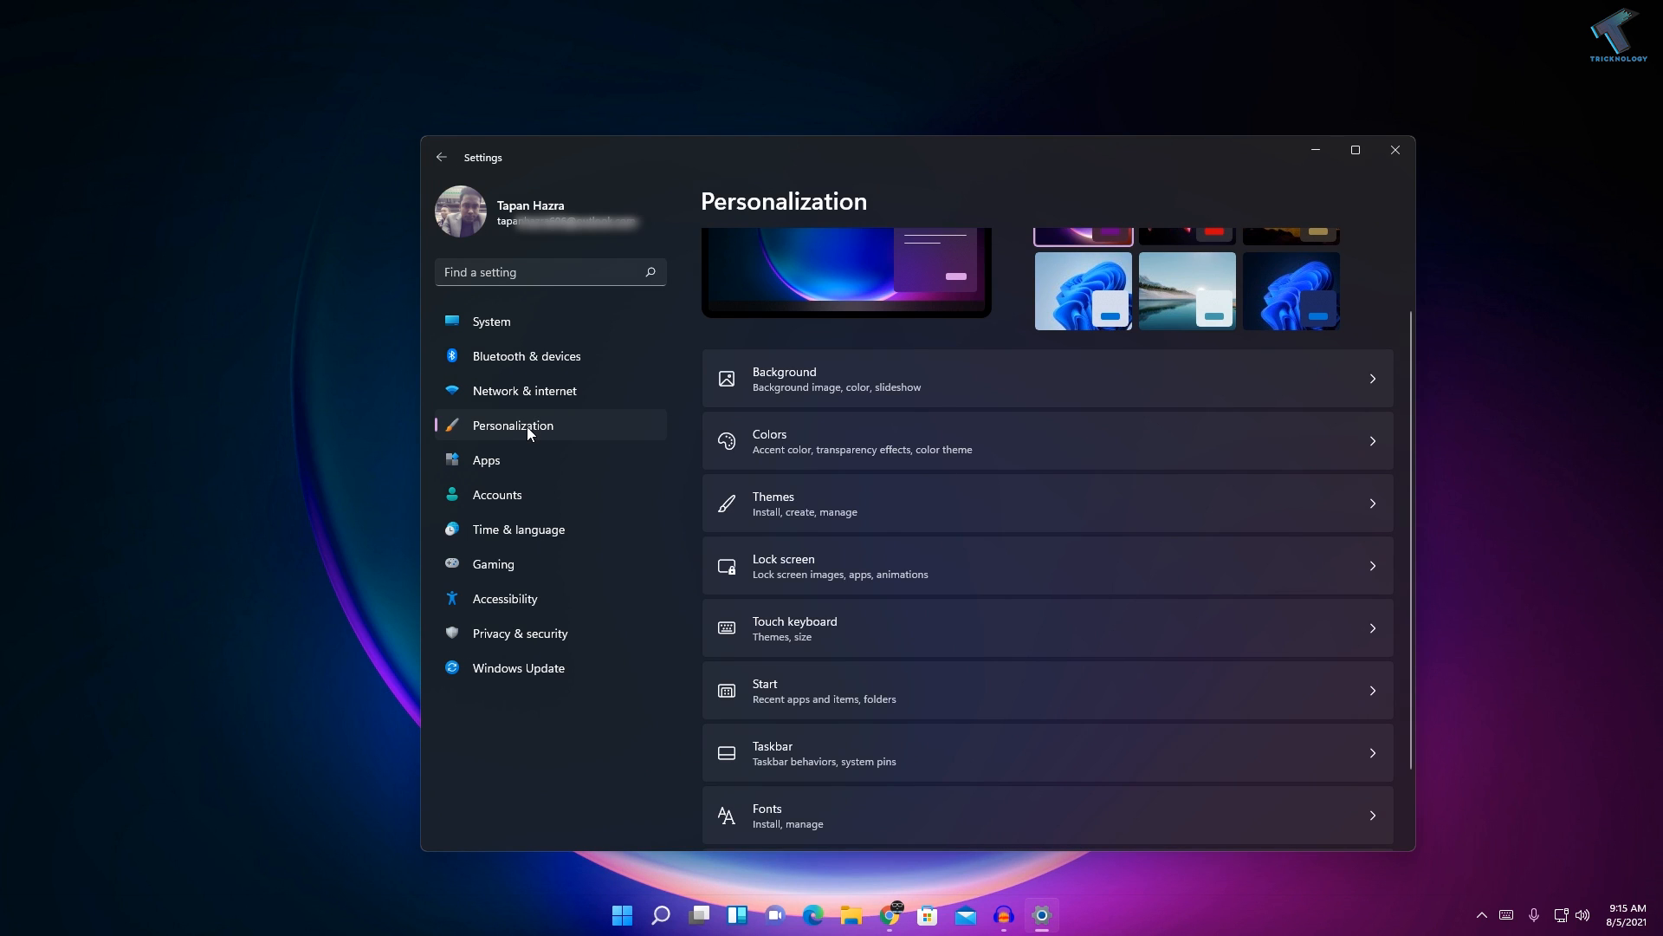
pyautogui.scroll(-3)
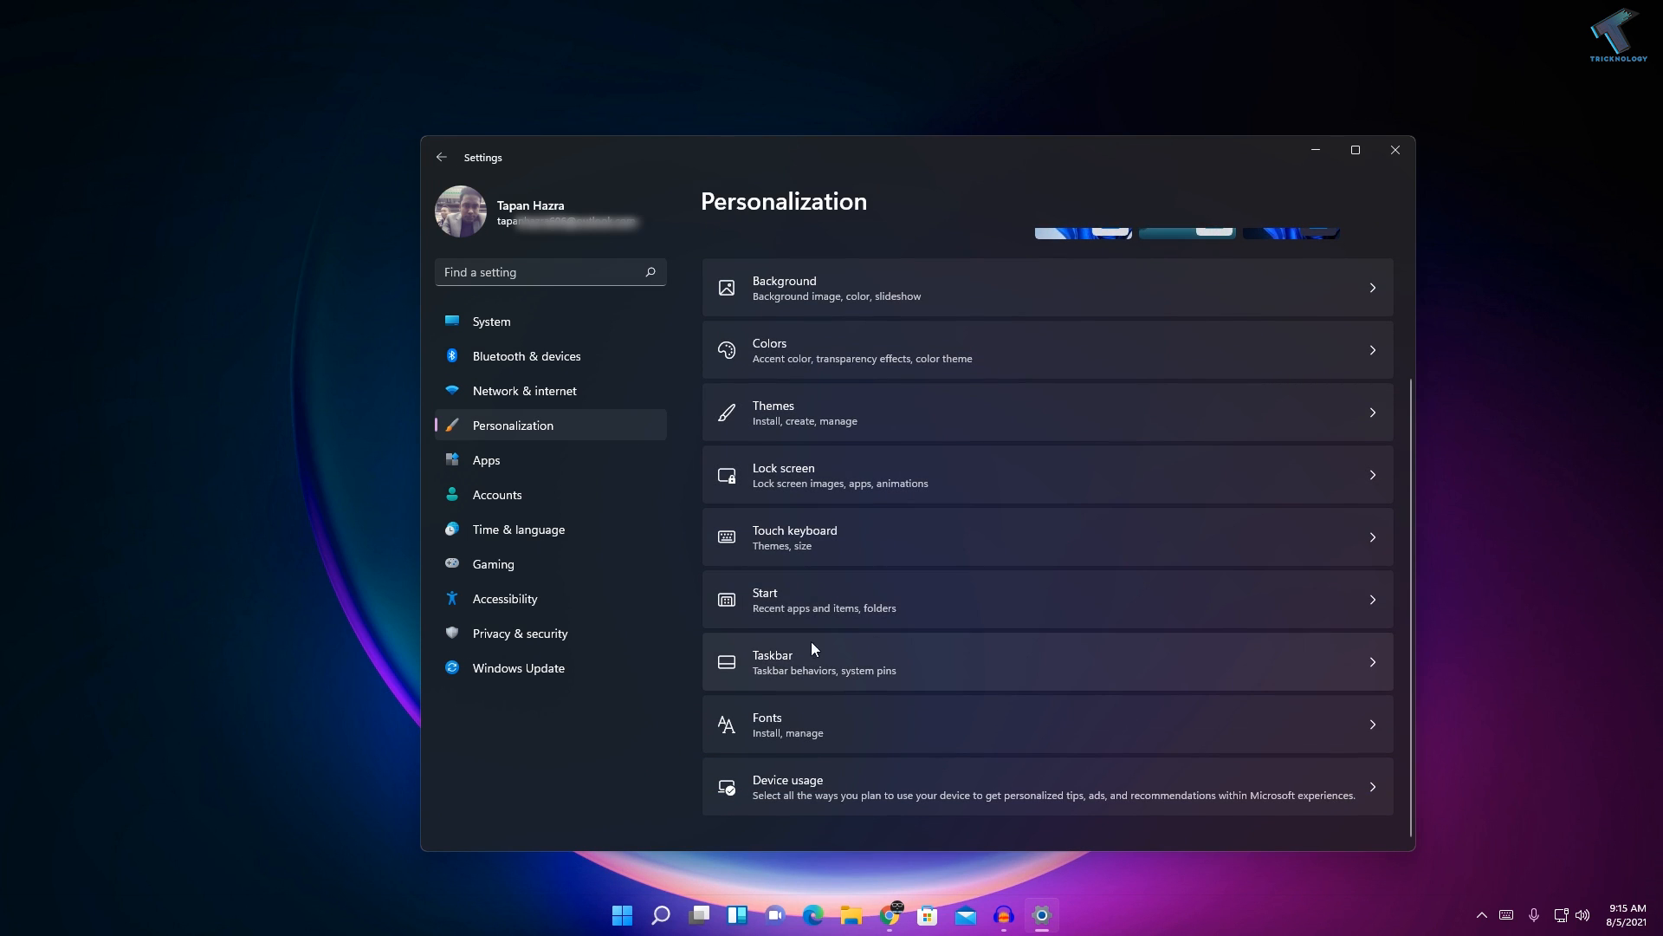
# On the Taskbar page, switch Pen menu Off and Widgets Off, removing the Widgets icon.
pyautogui.click(808, 662)
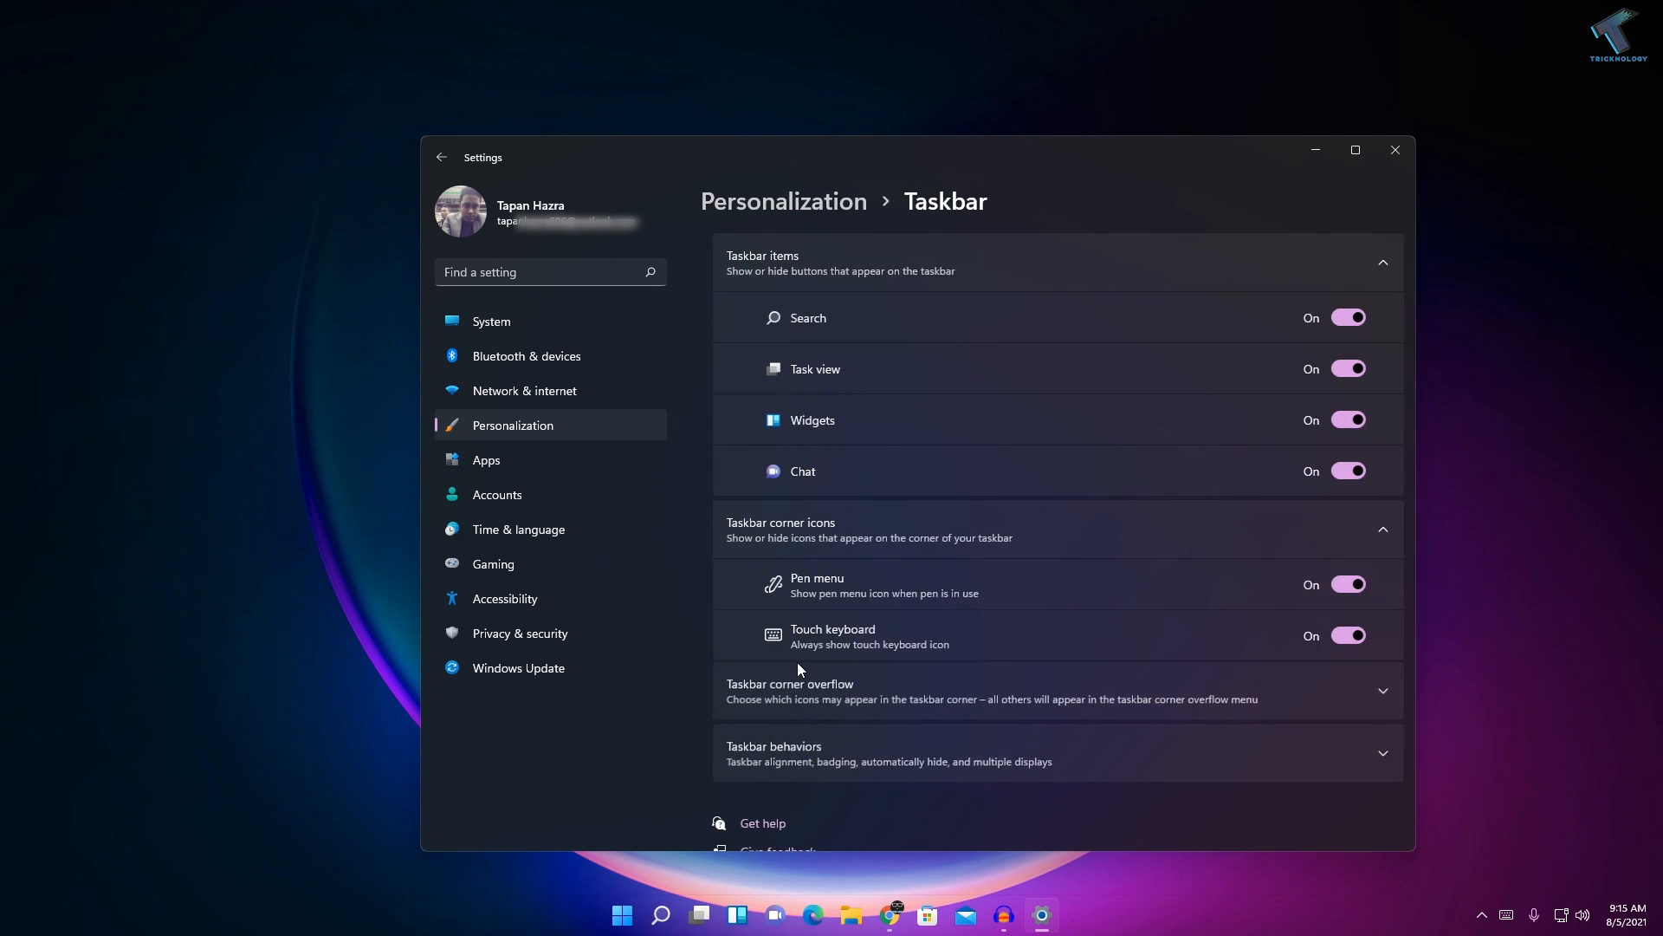
pyautogui.click(1348, 584)
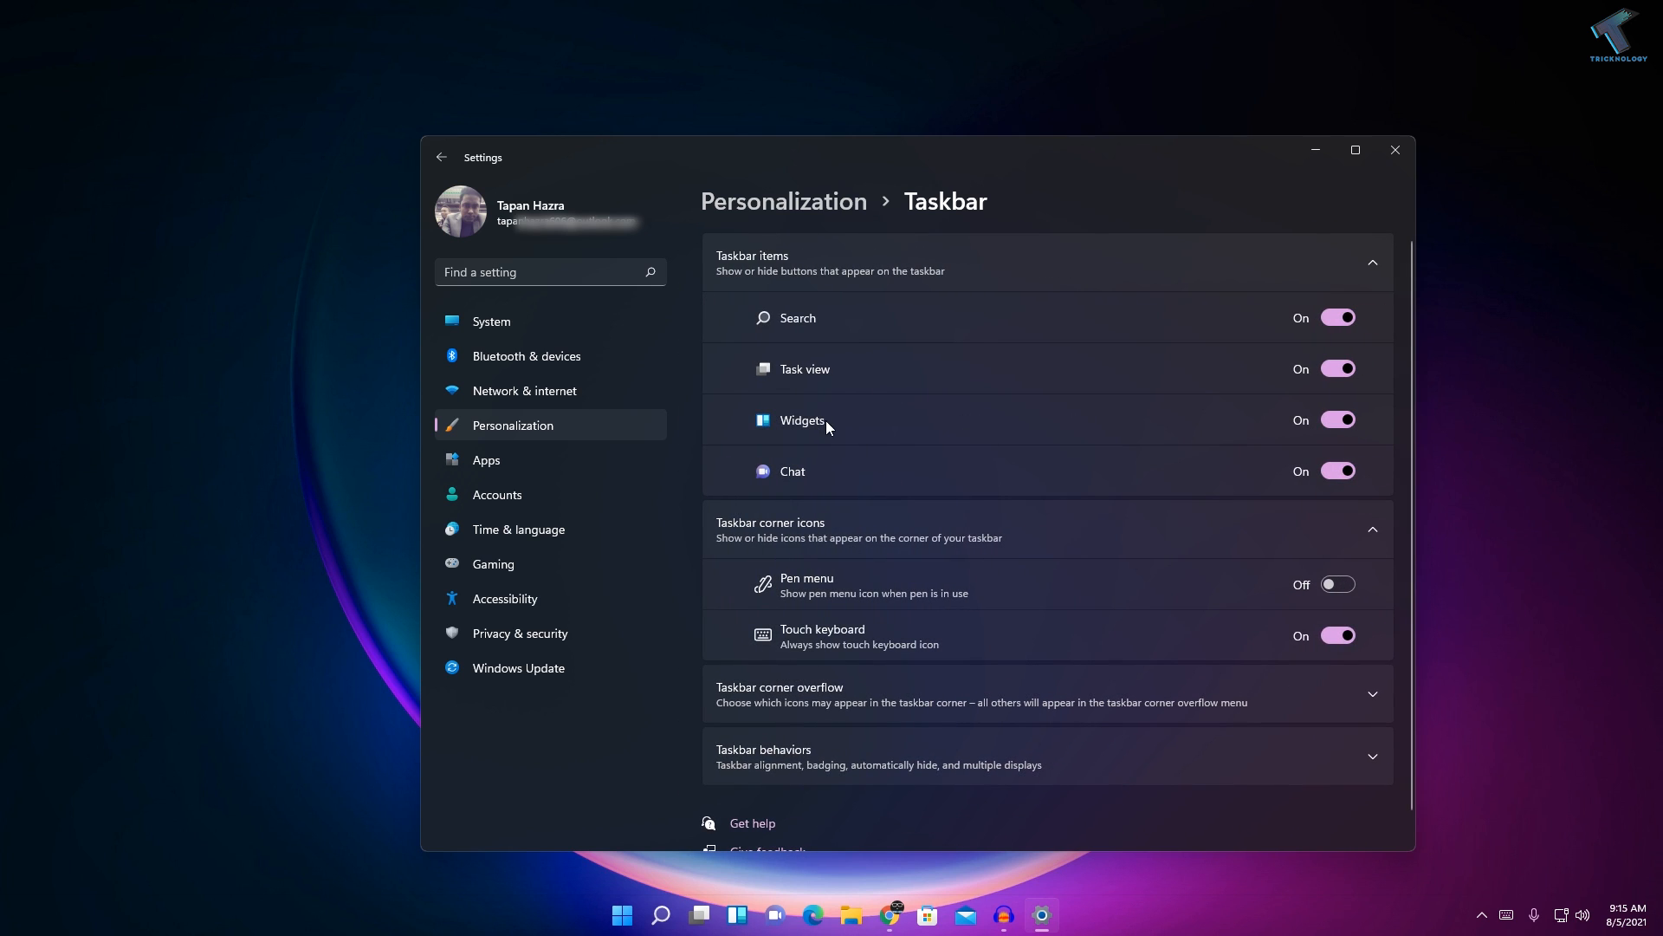
pyautogui.click(1338, 419)
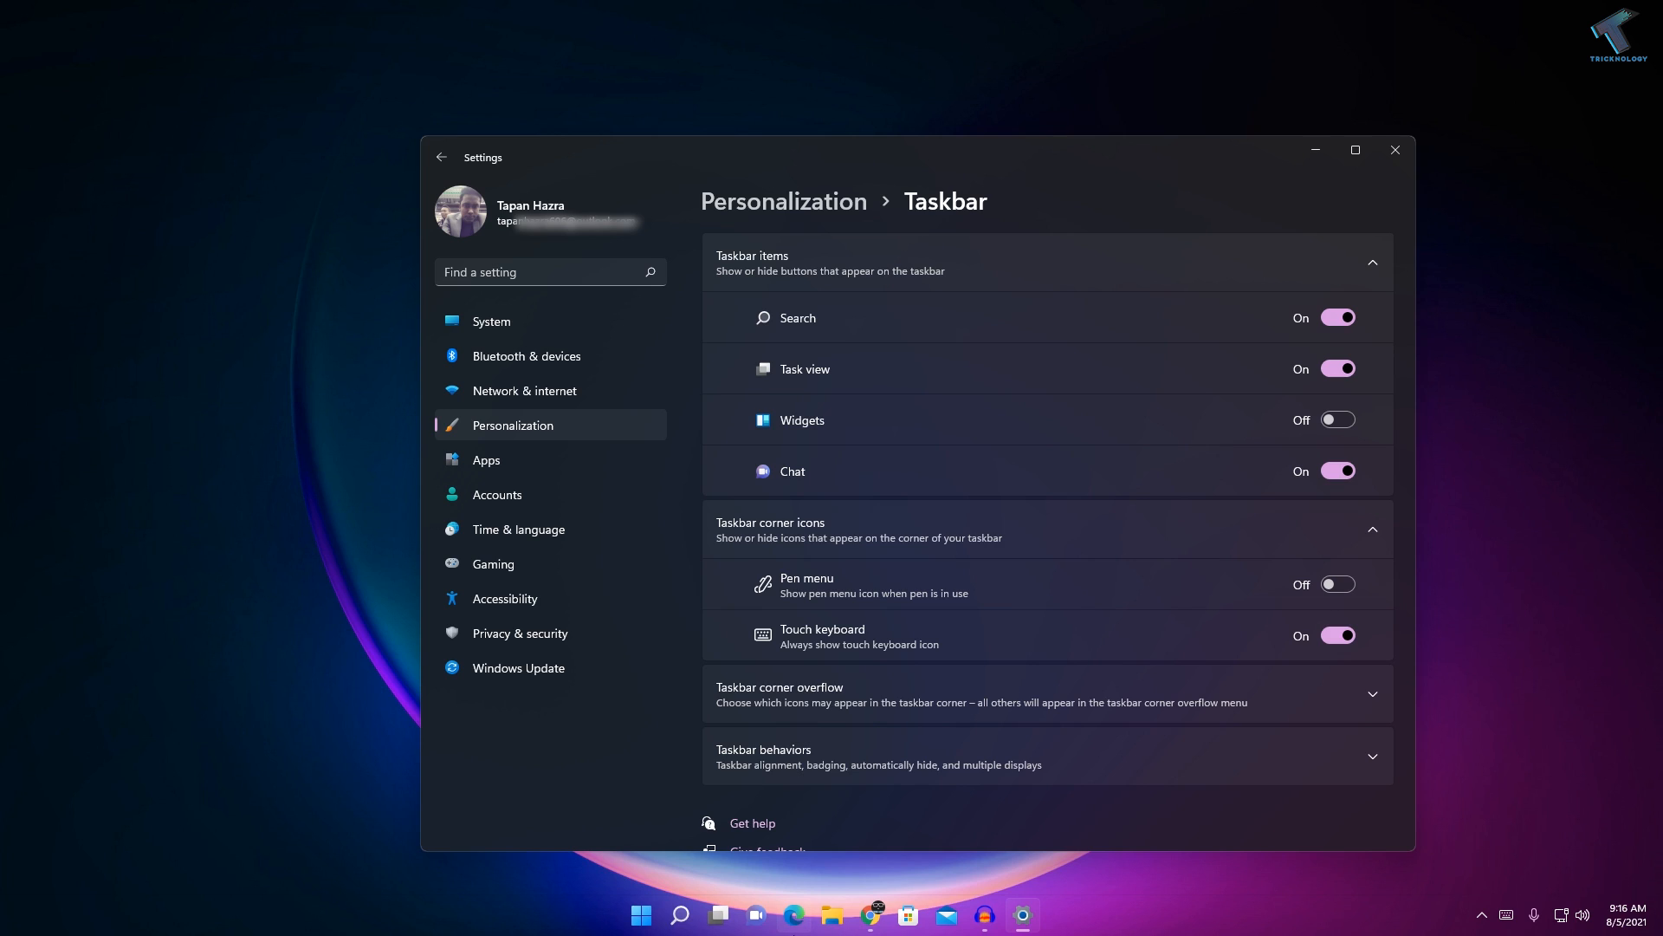
pyautogui.moveTo(792, 913)
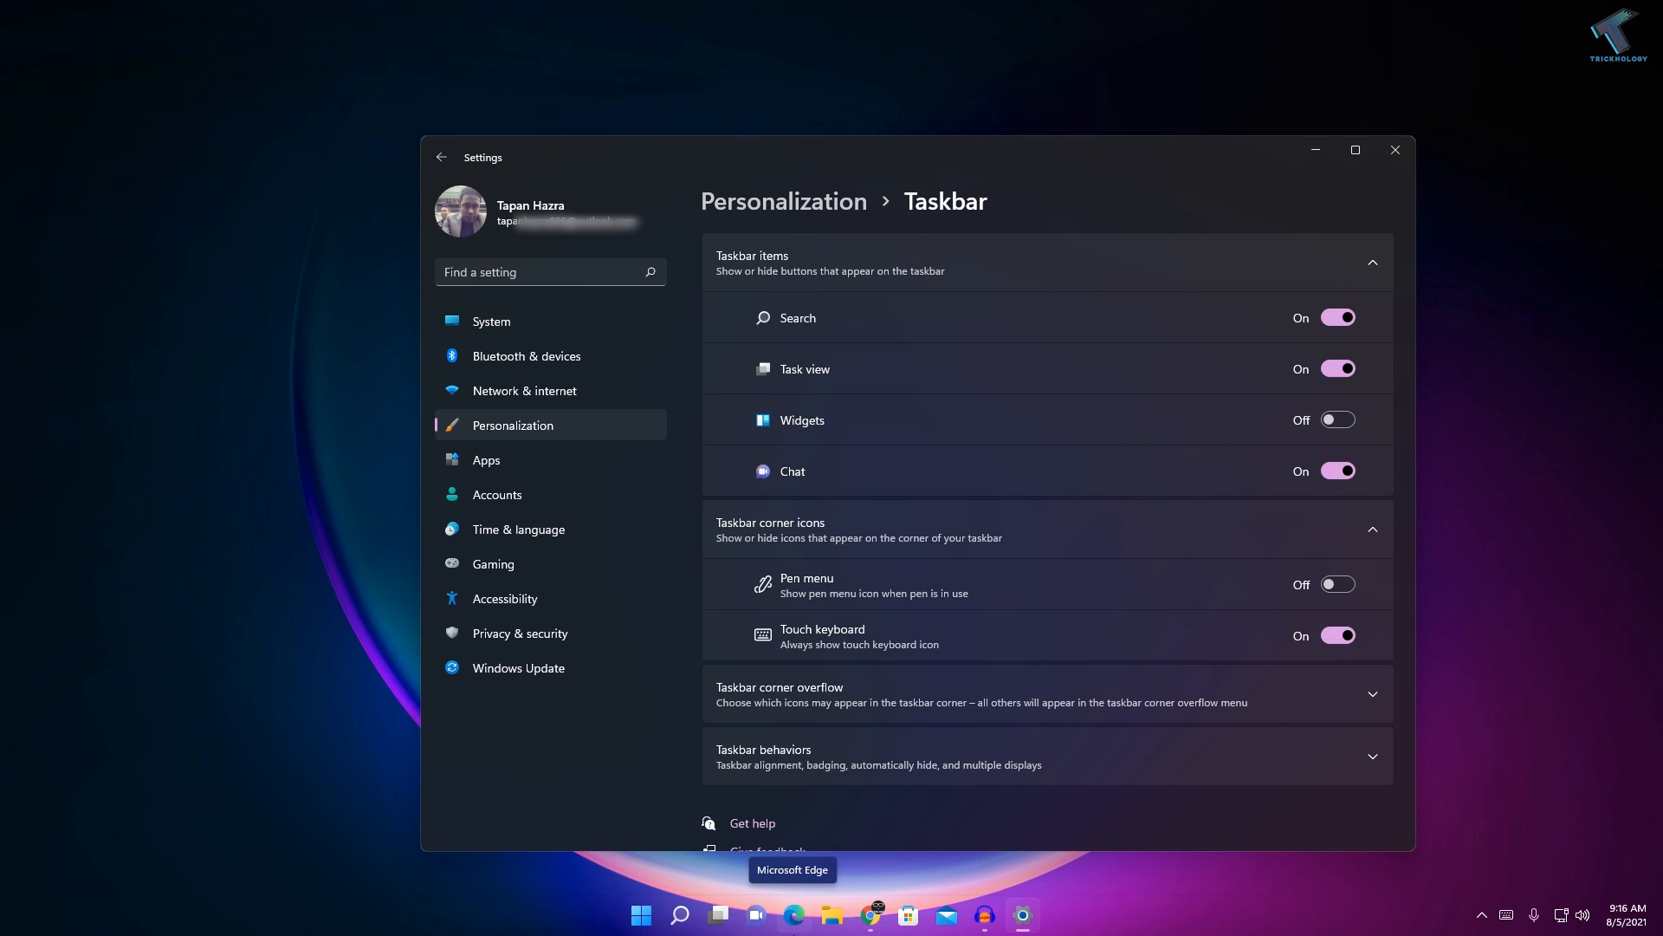